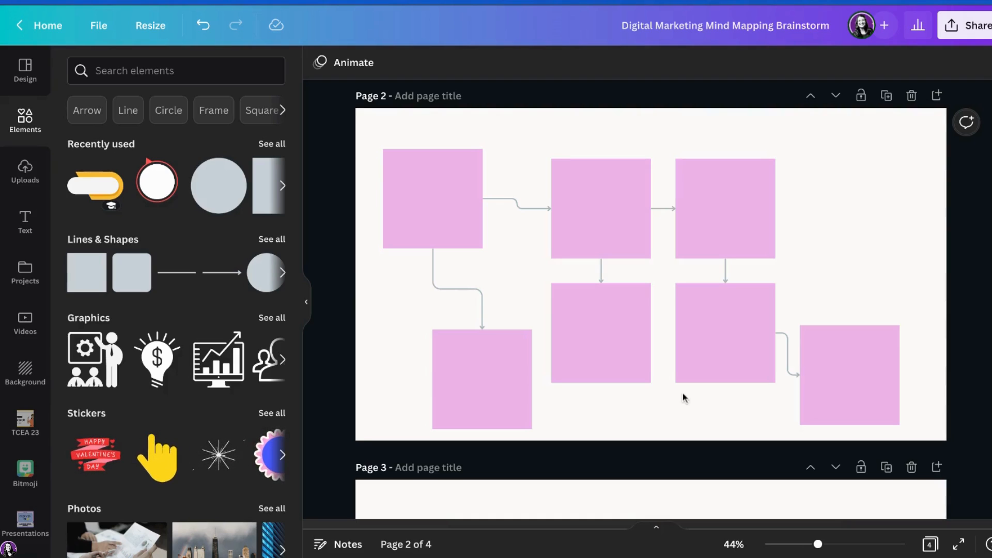
- Scroll down past page 2 to page 3 with its four arrow-linked pink circles
scroll("down", 3)
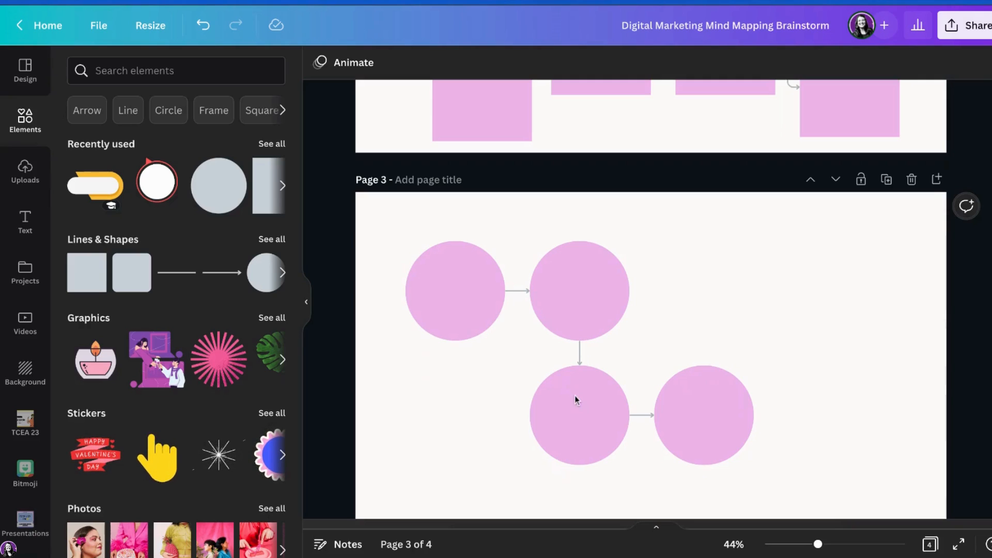
mouse_move(711, 418)
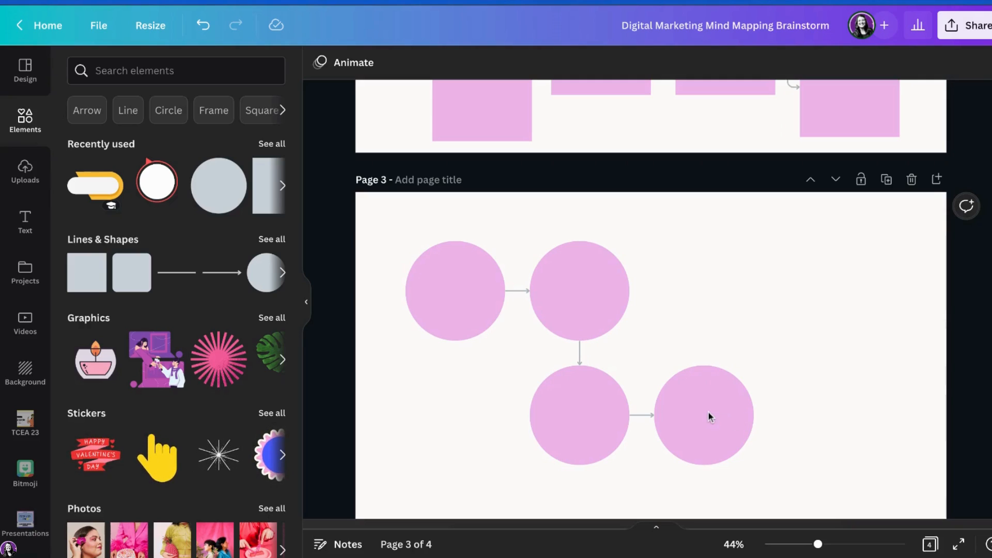
- Add another arrow-connected pink circle on page 3 and reposition the circles
left_click(702, 414)
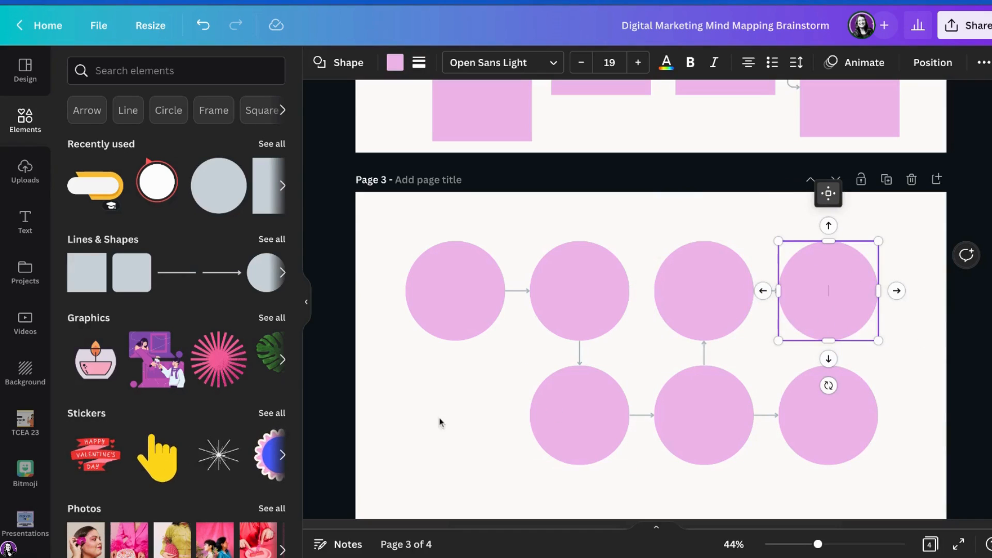
left_click(455, 291)
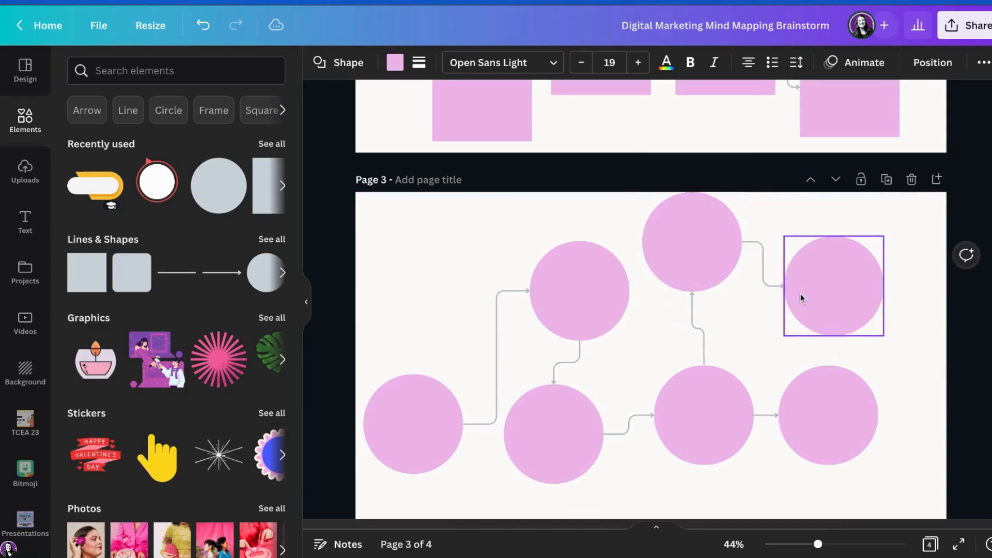
- Move to blank page 4 and place a pink rounded square near its top-left
scroll("down", 3)
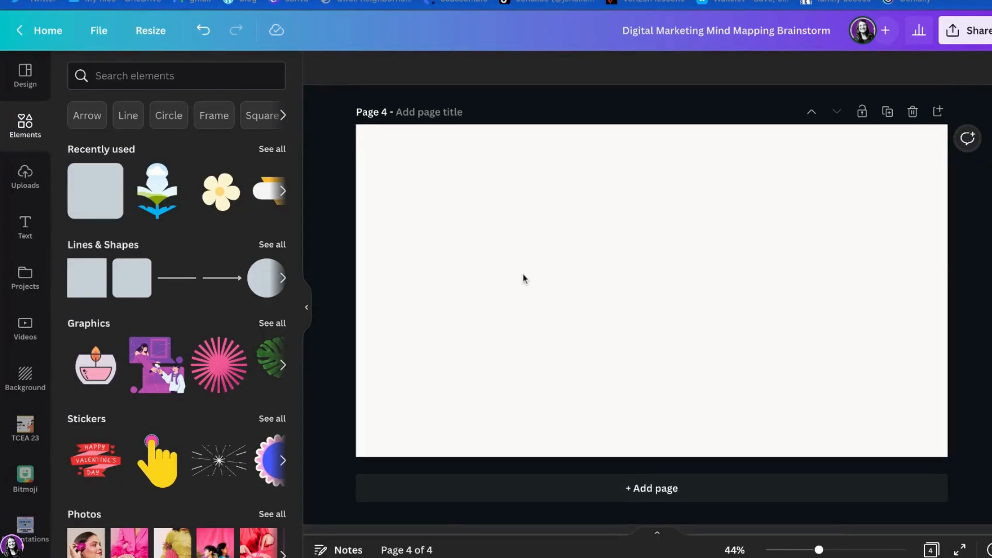
left_click(130, 278)
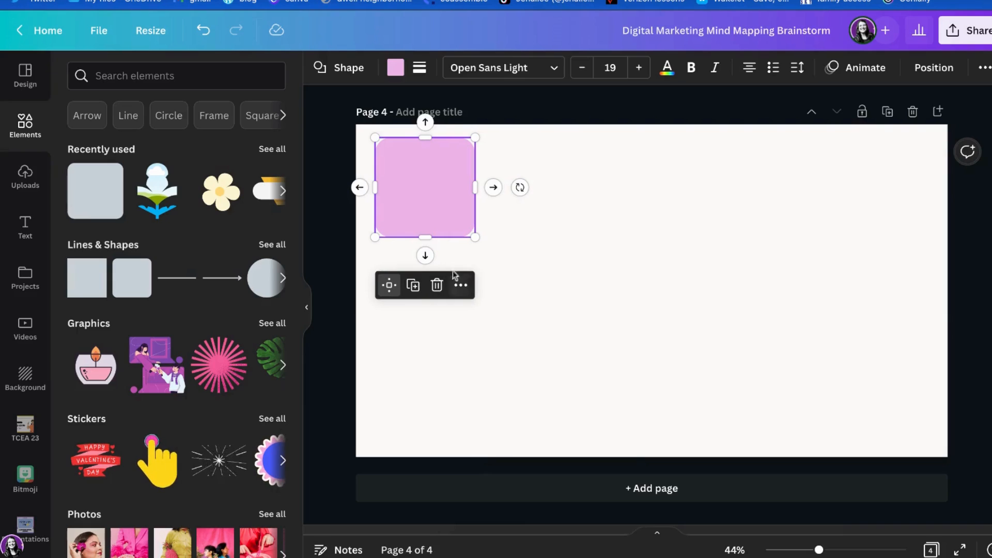
mouse_move(500, 192)
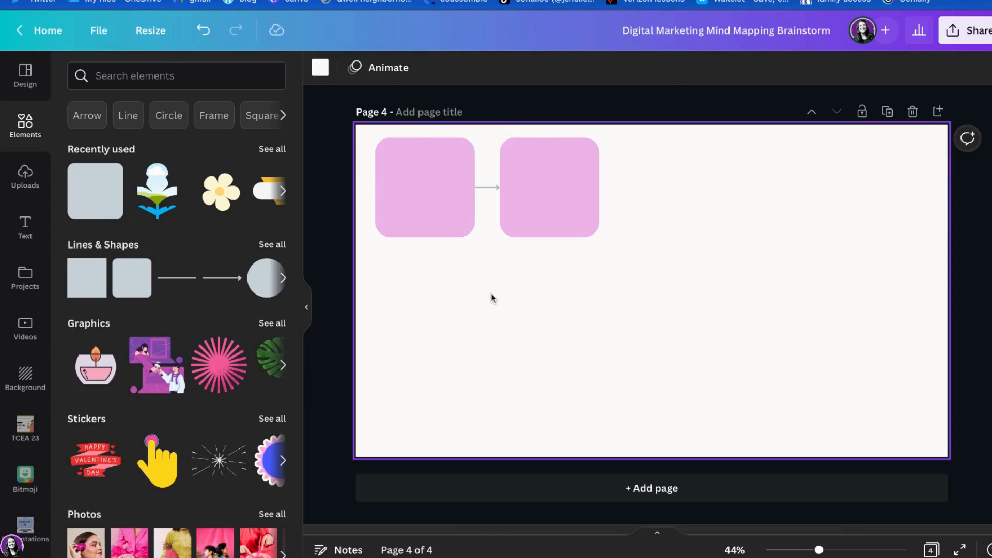
- Disable Quick Flow on the first pink square of page 4
left_click(423, 187)
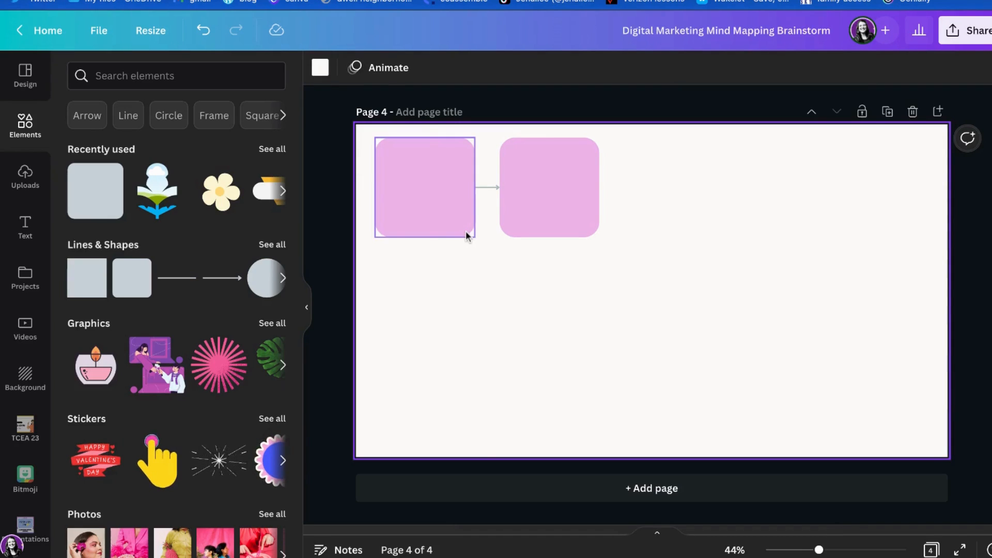
left_click(425, 187)
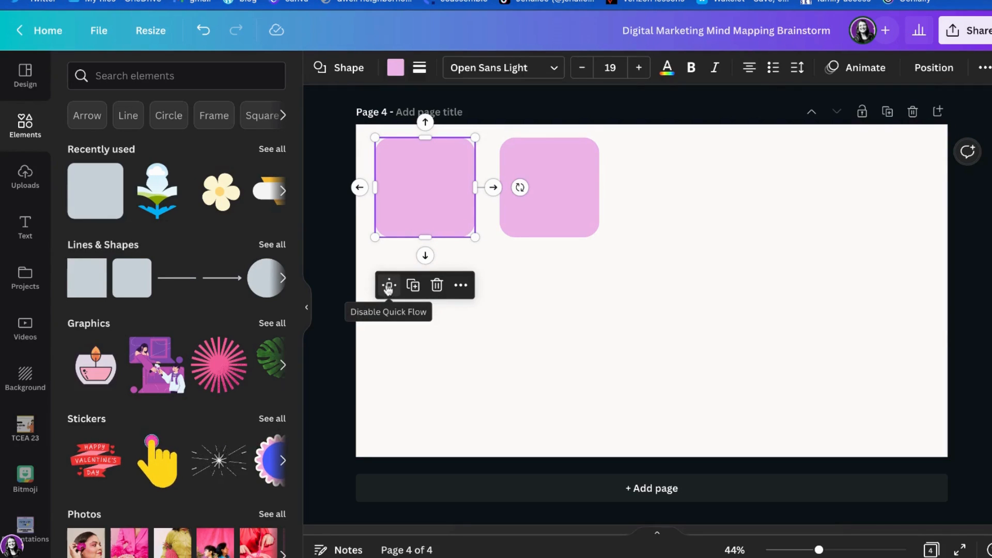
left_click(477, 333)
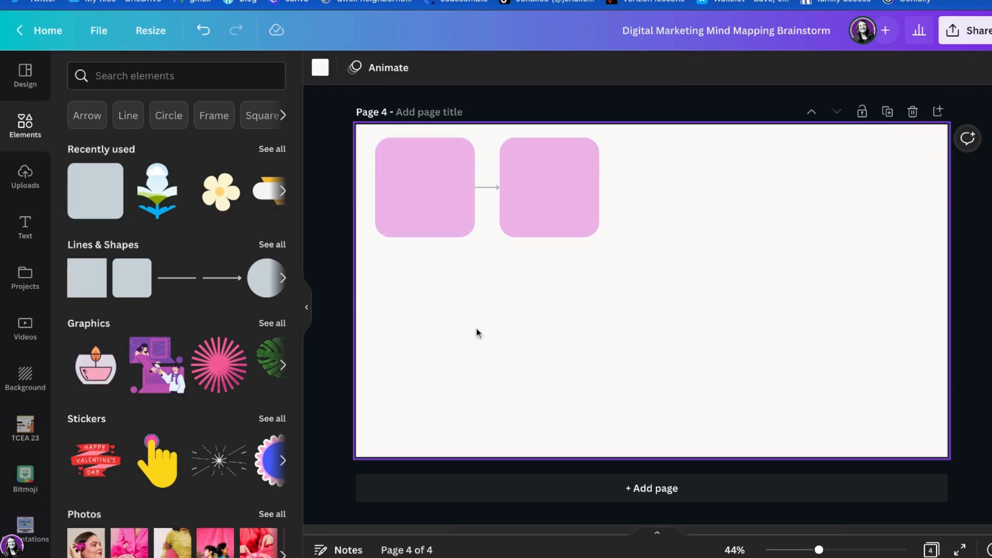